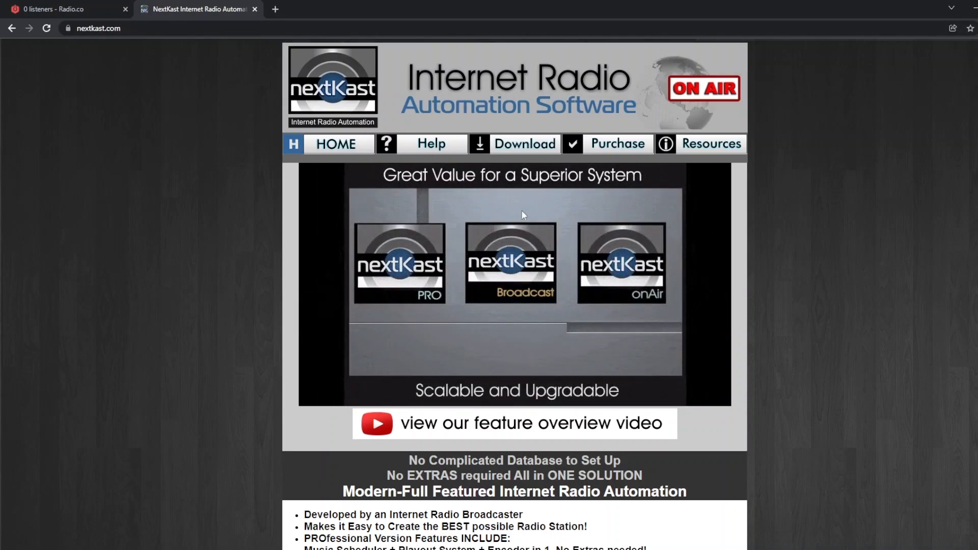
Step: Download NextKast PRO 6.2.0 from the nextkast.com Download page
{"action": "left_click", "coordinate": [524, 143]}
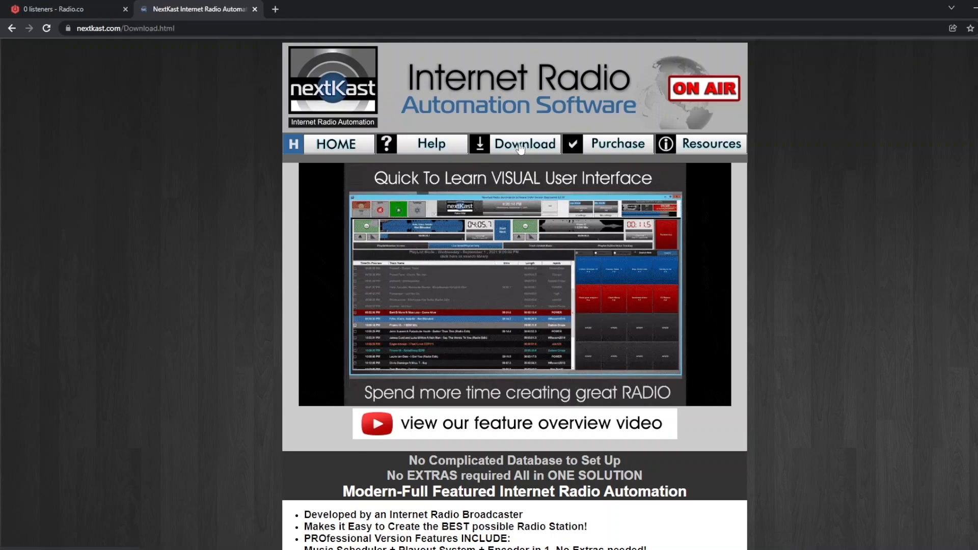
{"action": "scroll", "scroll_direction": "down", "scroll_amount": 3}
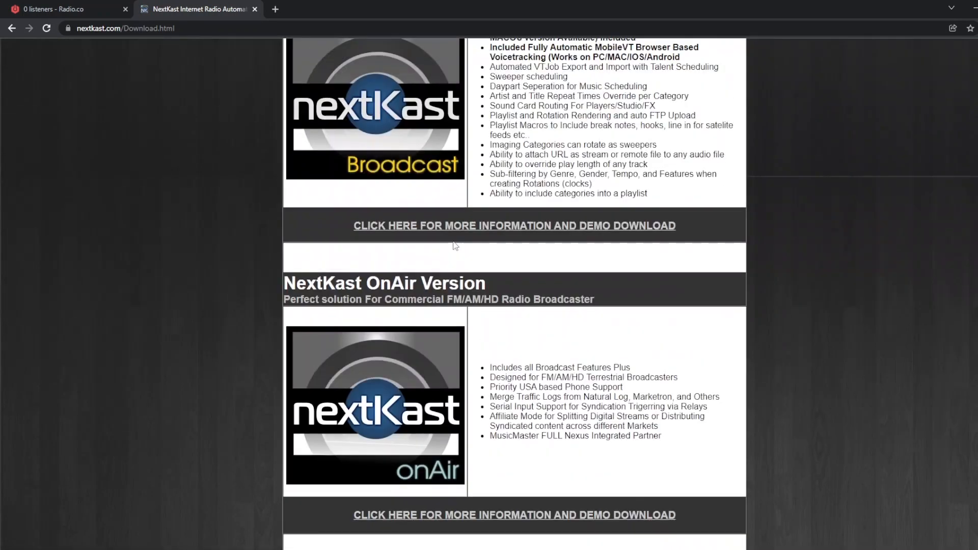
{"action": "scroll", "scroll_direction": "up", "scroll_amount": 3}
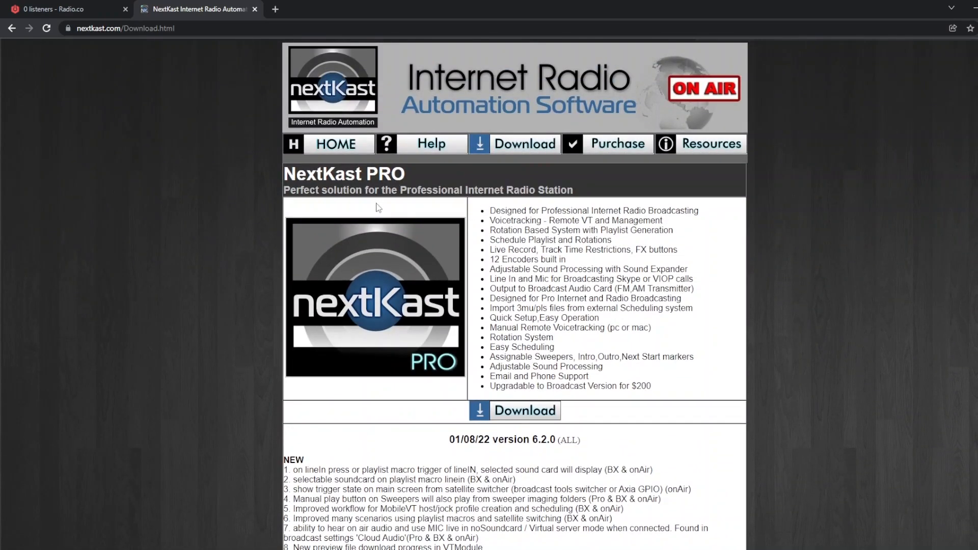
{"action": "left_click", "coordinate": [515, 411]}
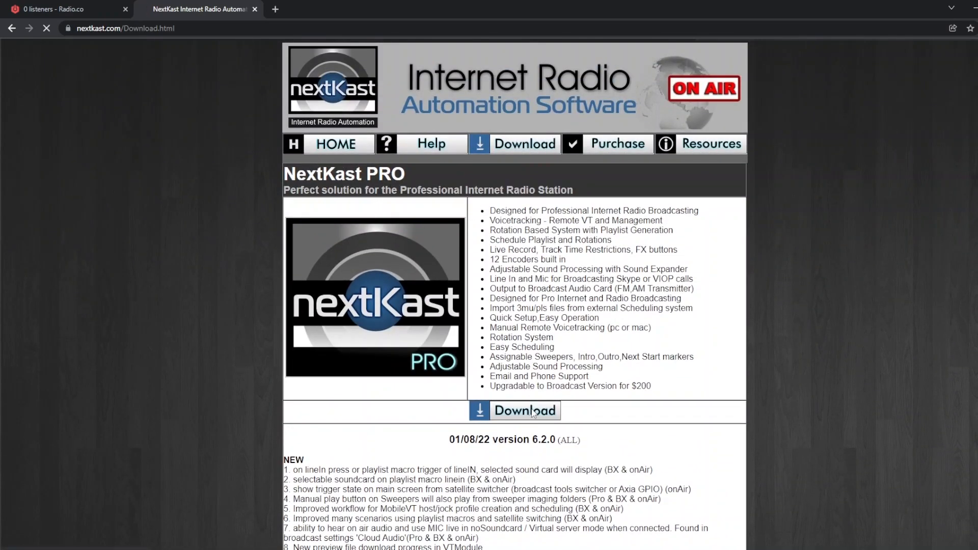
{"action": "left_click", "coordinate": [524, 411]}
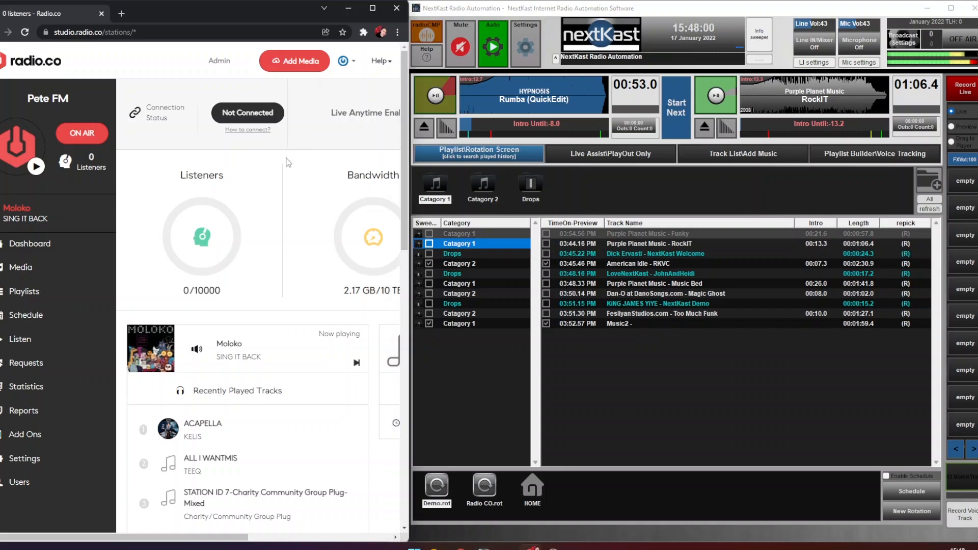
{"action": "scroll", "scroll_direction": "right", "scroll_amount": 3}
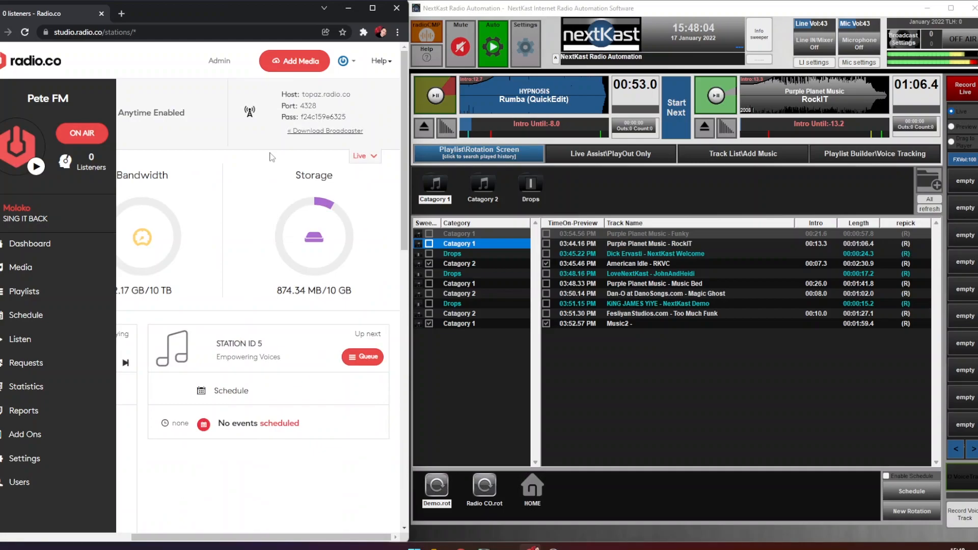
{"action": "mouse_move", "coordinate": [688, 402]}
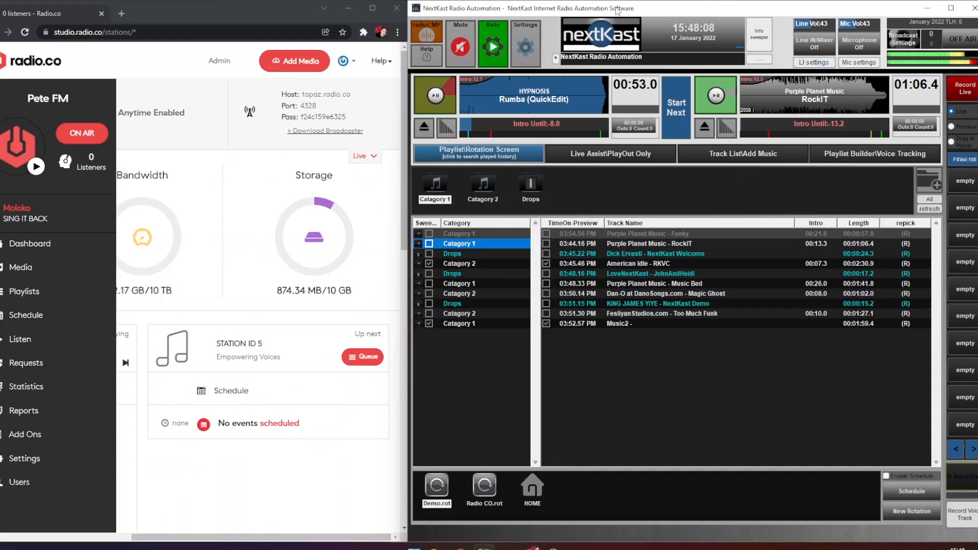
{"action": "mouse_move", "coordinate": [689, 27]}
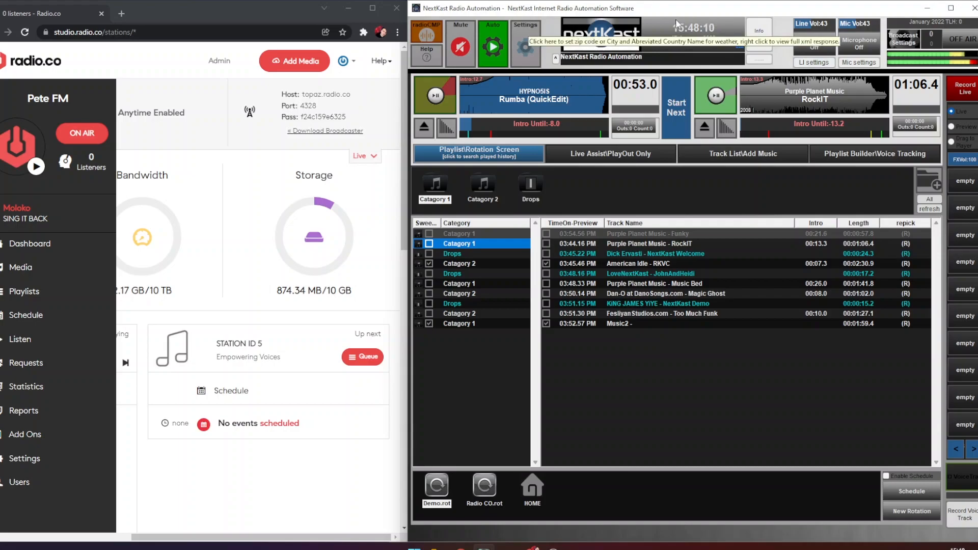
{"action": "mouse_move", "coordinate": [665, 281]}
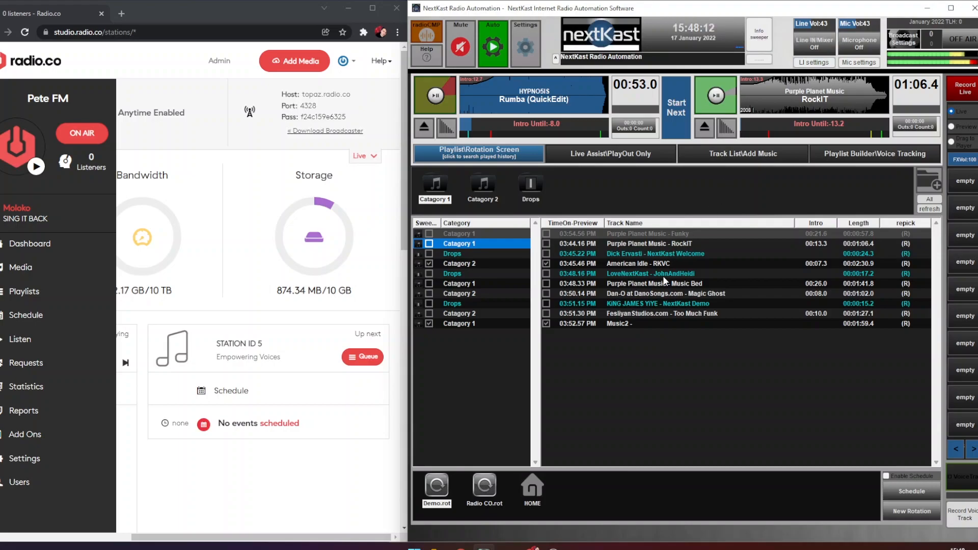
{"action": "mouse_move", "coordinate": [238, 523]}
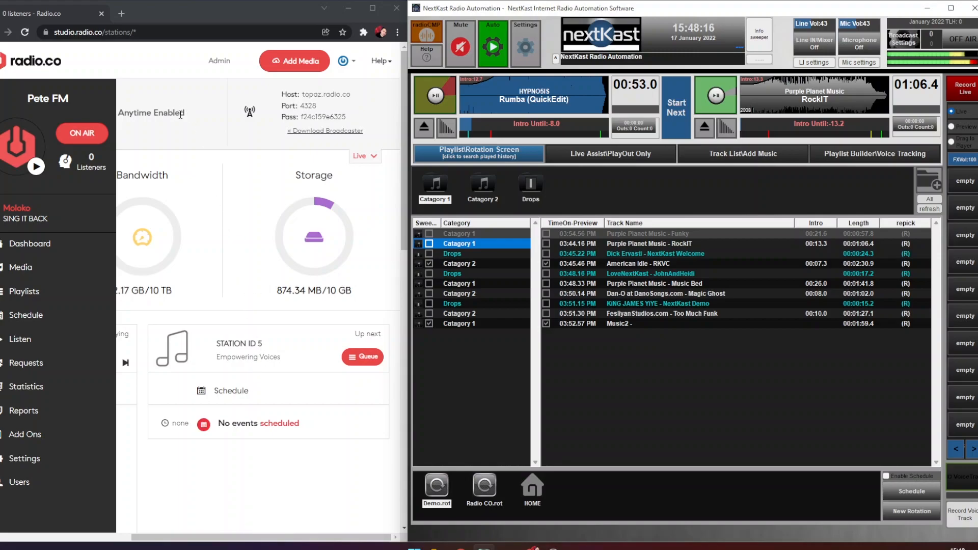
{"action": "mouse_move", "coordinate": [168, 151]}
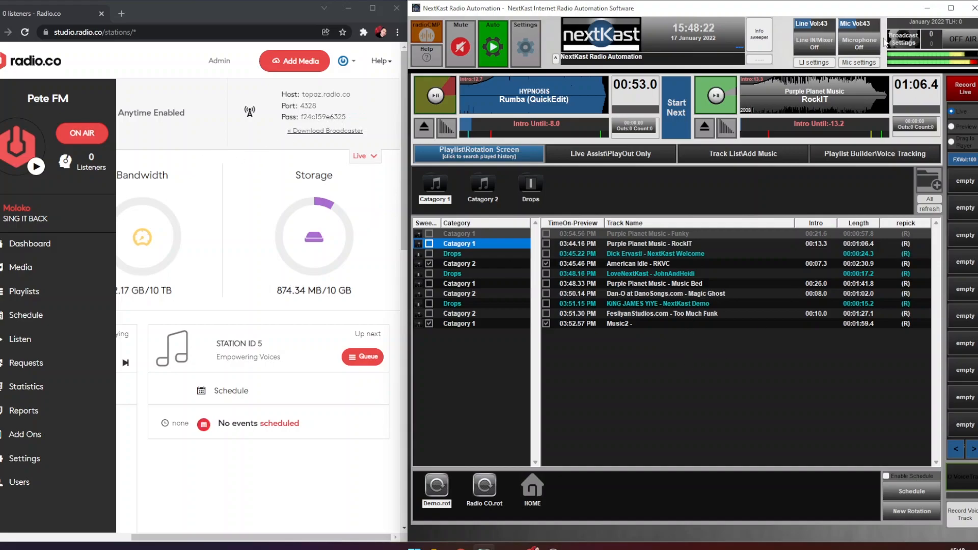
Step: Set Encoder 1's Shoutcast/Icecast server type to Radio.co
{"action": "left_click", "coordinate": [901, 35]}
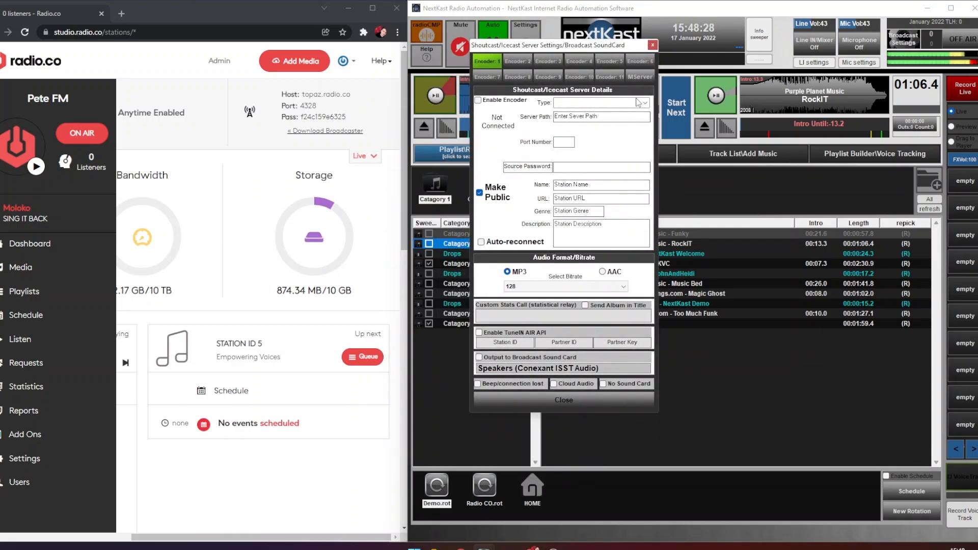
{"action": "left_click", "coordinate": [644, 102]}
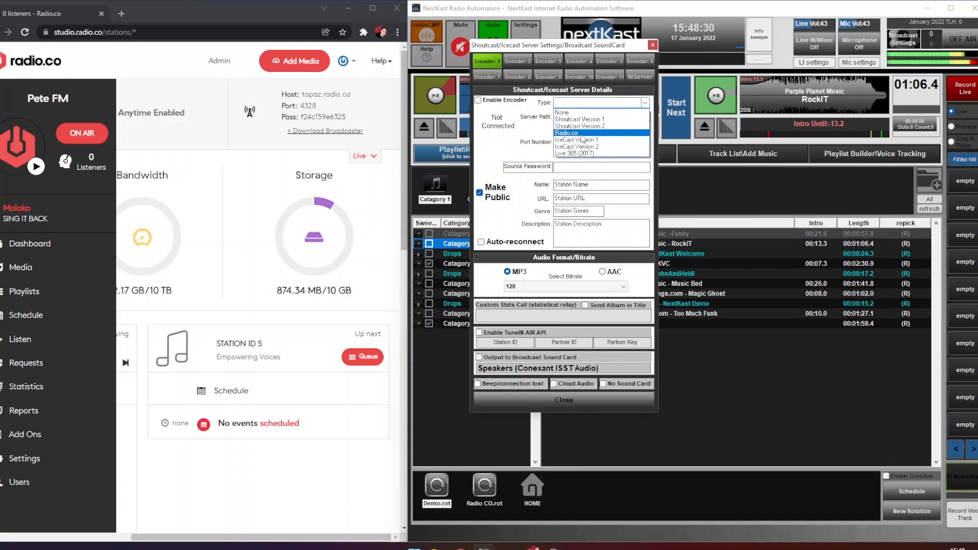
{"action": "left_click", "coordinate": [566, 133]}
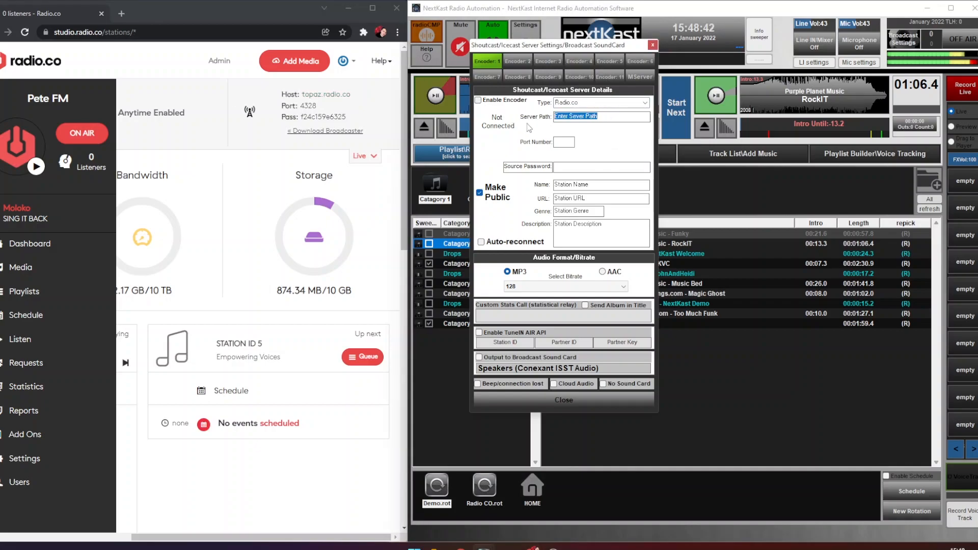
Step: Enter host topaz.radio.co, port 4328 and the pasted Radio.co source password for the encoder
{"action": "type", "text": "topaz.radio.co"}
{"action": "left_click", "coordinate": [563, 141]}
{"action": "type", "text": "4328"}
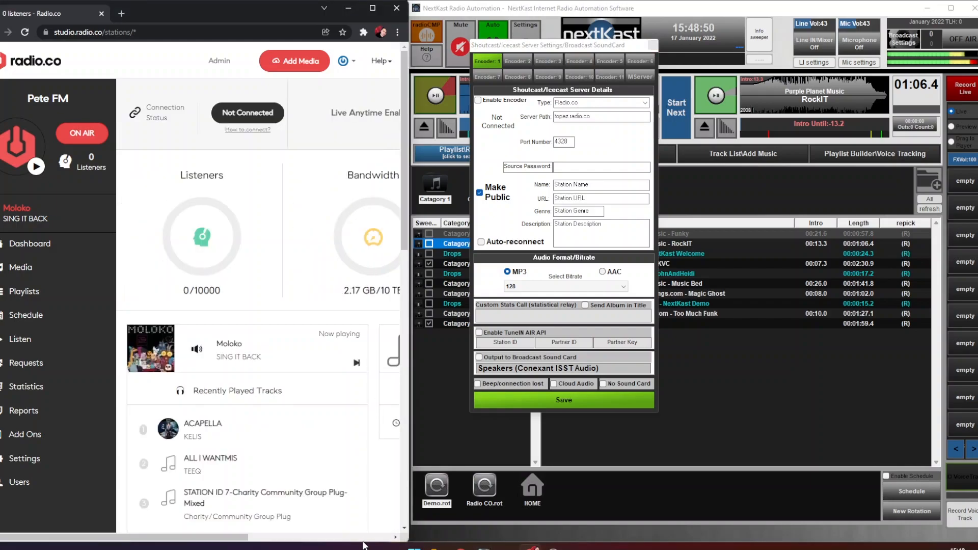
{"action": "scroll", "scroll_direction": "right", "scroll_amount": 3}
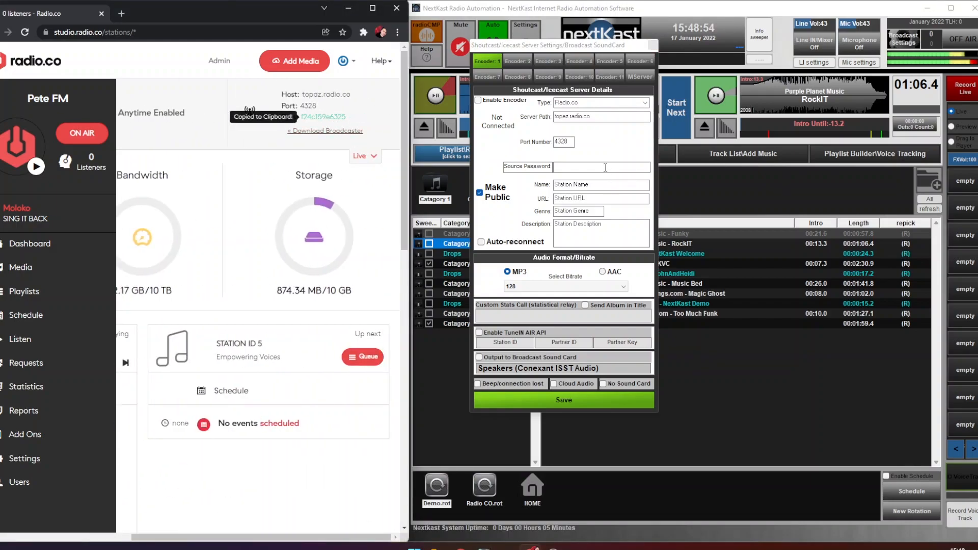
{"action": "left_click", "coordinate": [601, 167]}
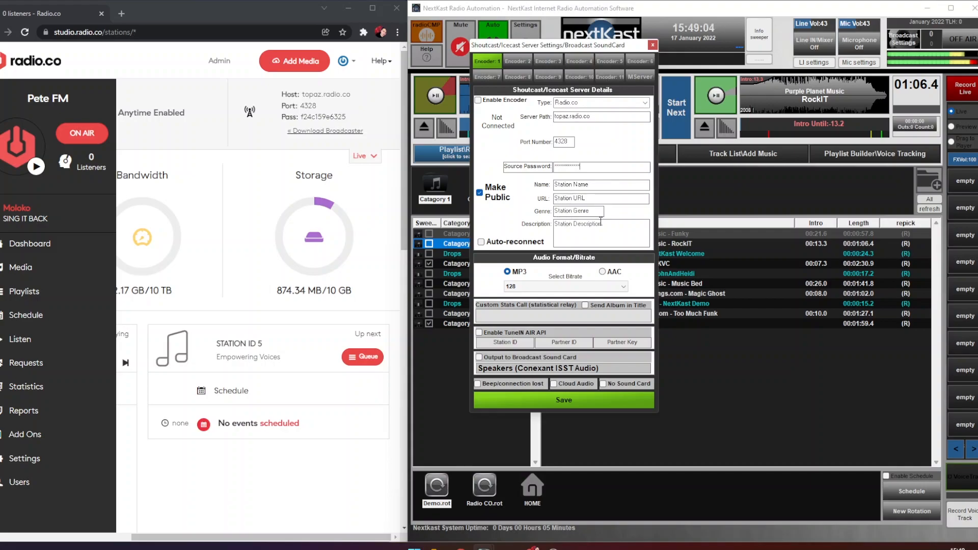
{"action": "mouse_move", "coordinate": [585, 277]}
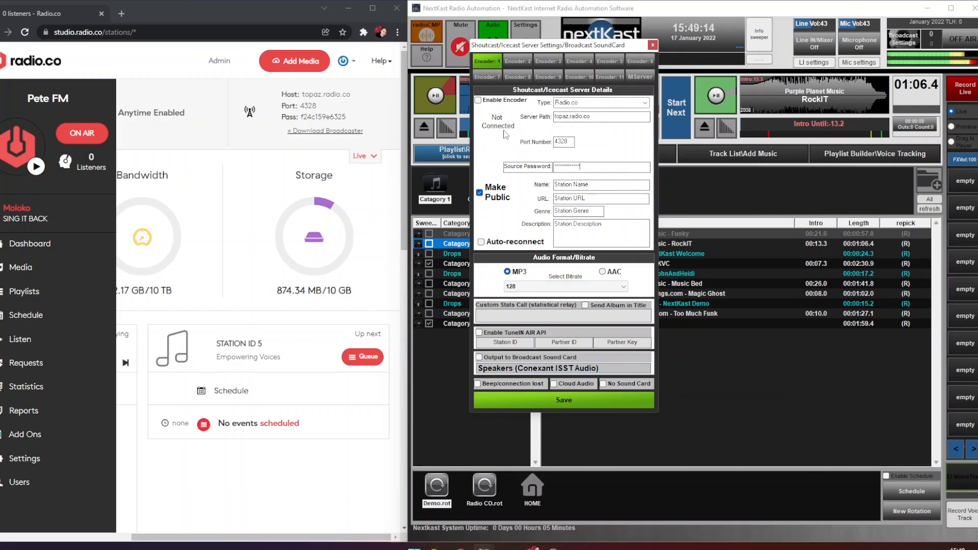
{"action": "mouse_move", "coordinate": [479, 101]}
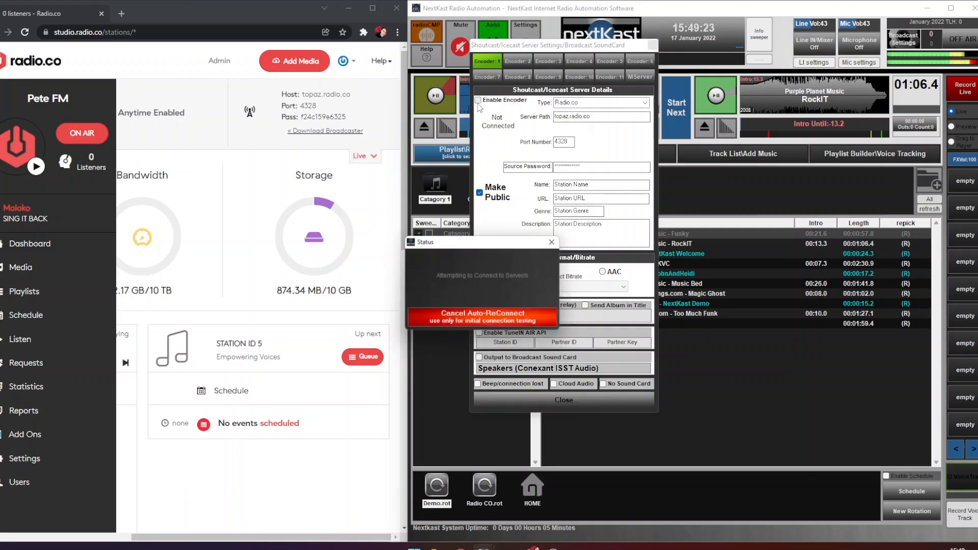
Step: Close the connected encoder settings and confirm the ON AIR status with Radio.co
{"action": "left_click", "coordinate": [479, 100]}
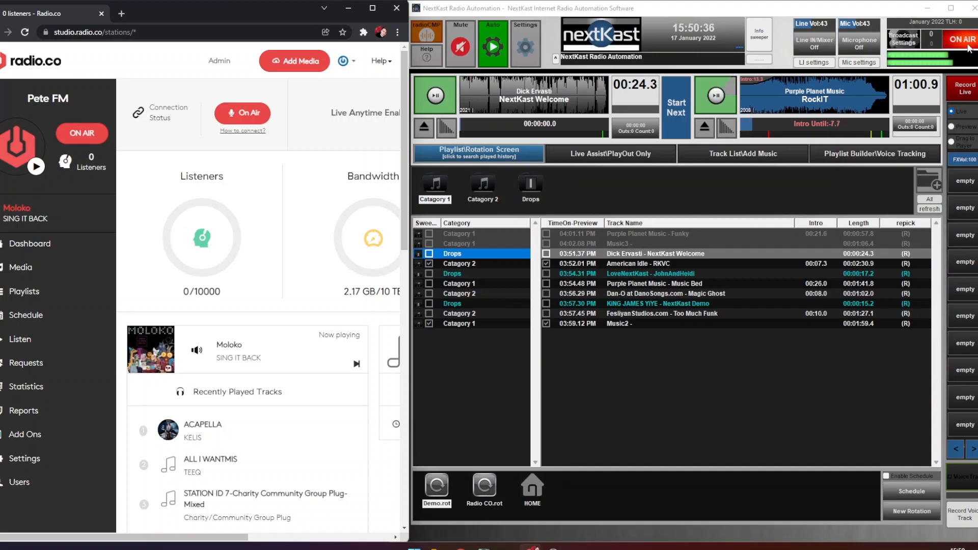
{"action": "left_click", "coordinate": [964, 39]}
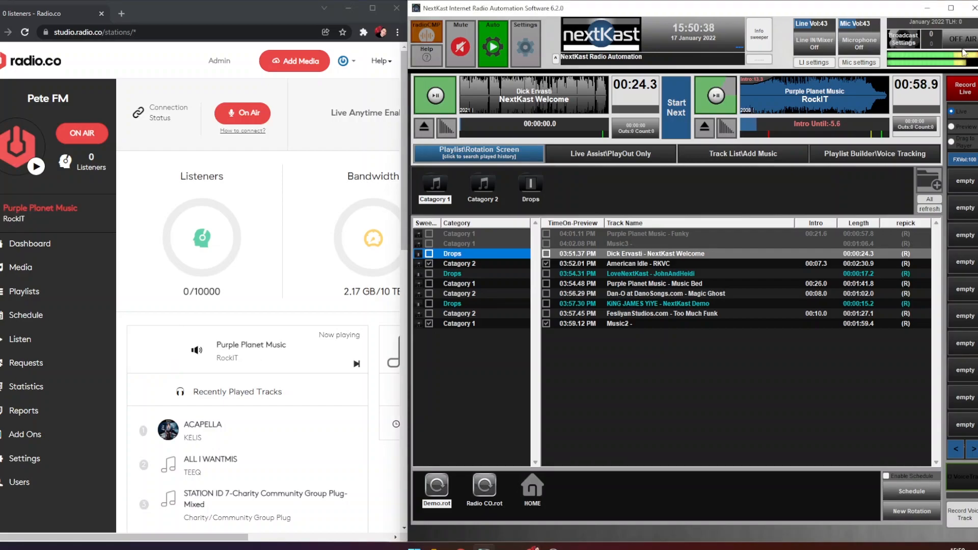